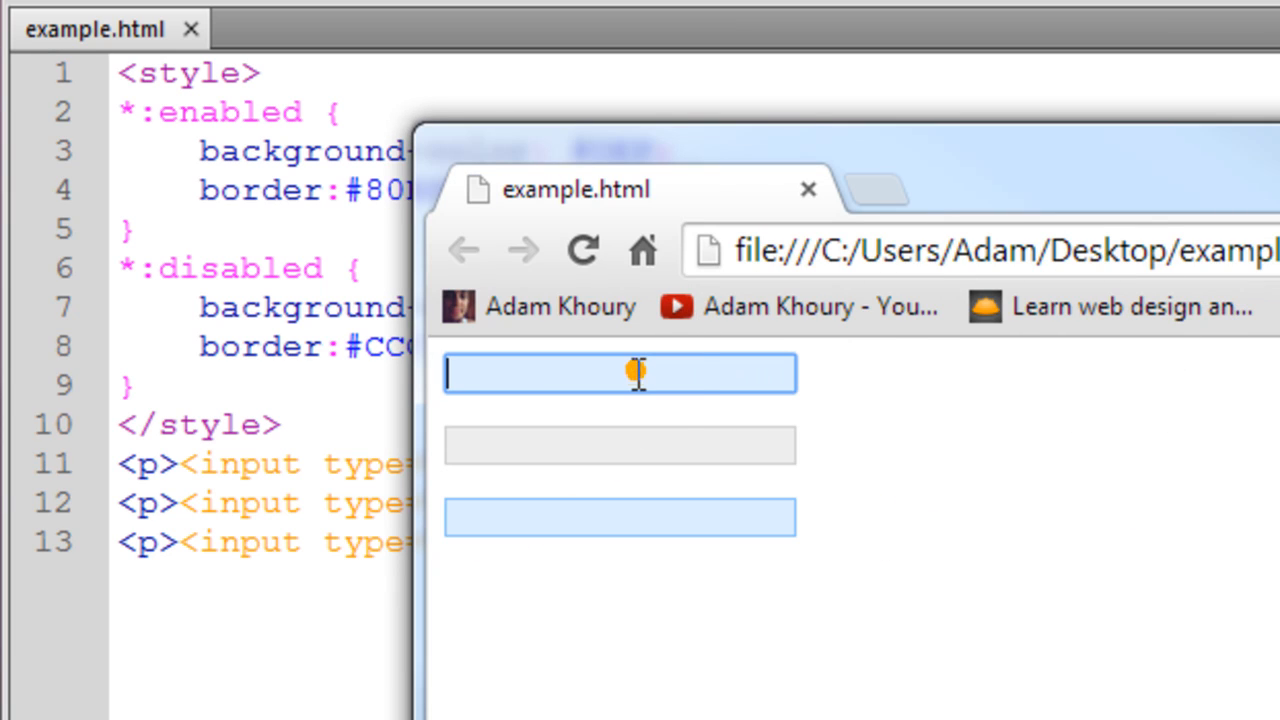
Step: Replace the * selector with input in the :enabled and :disabled rules
type("sdfsfsdf")
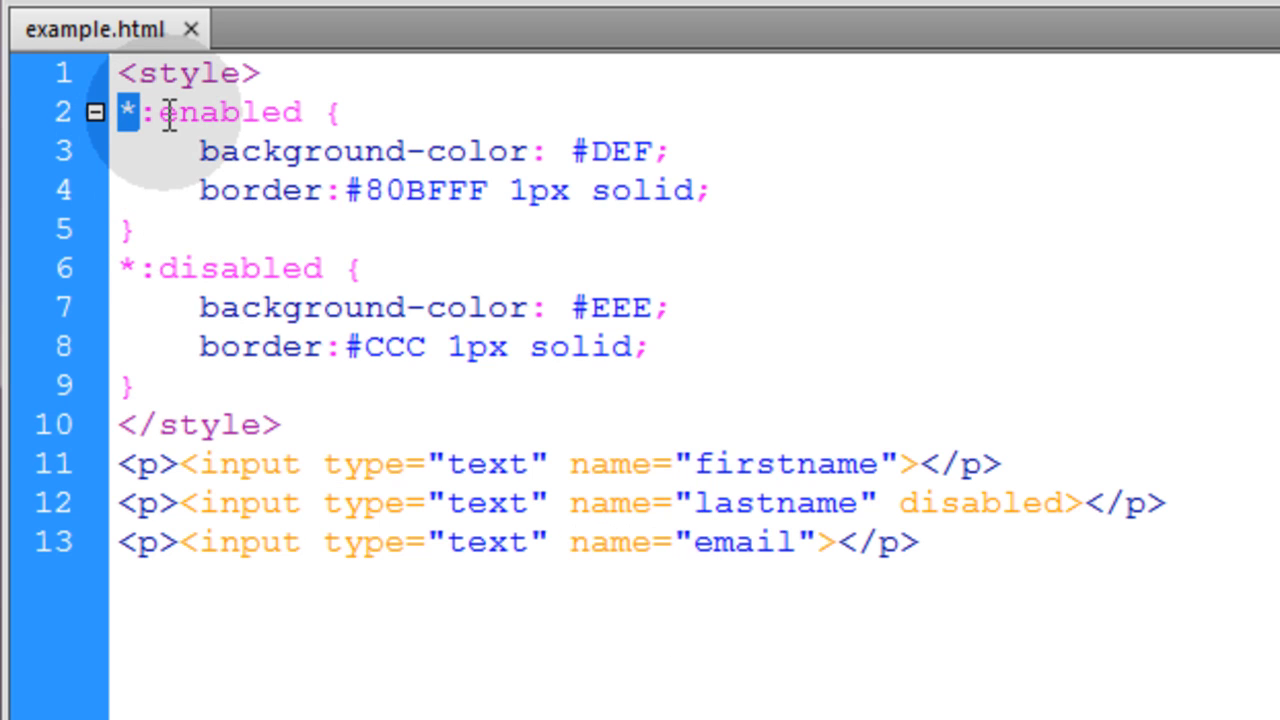
type("input")
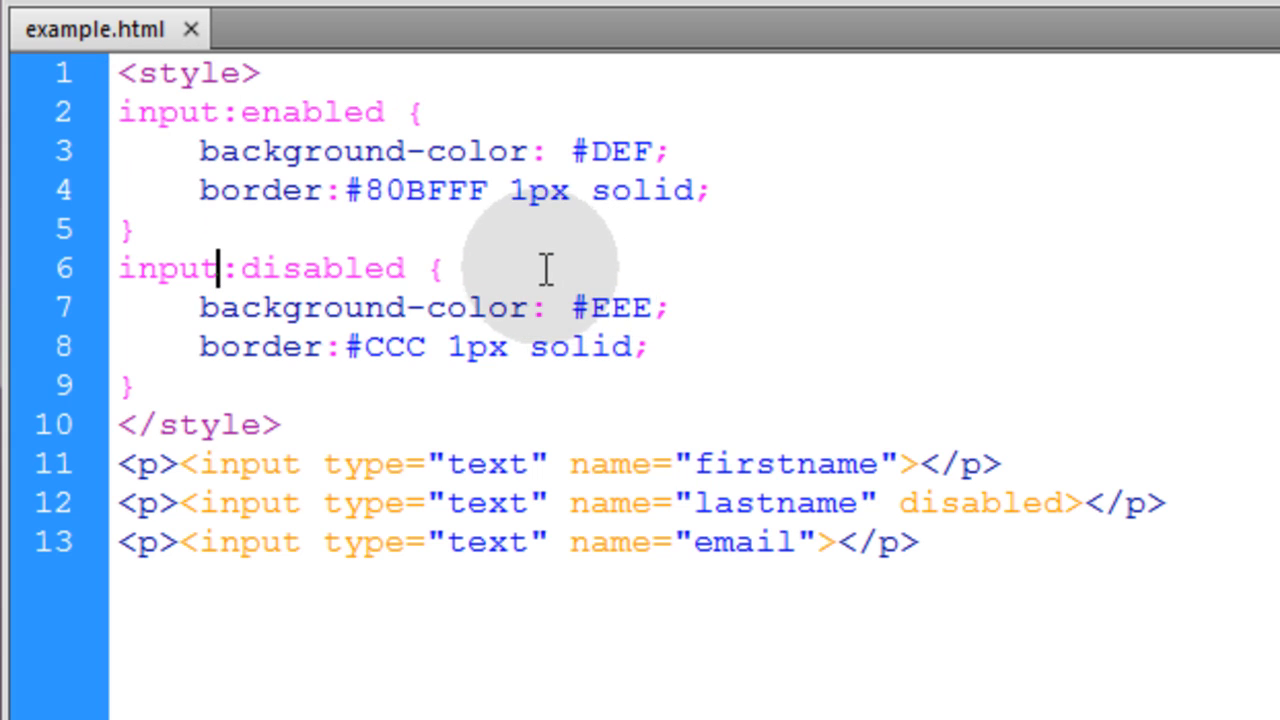
double_click(320, 268)
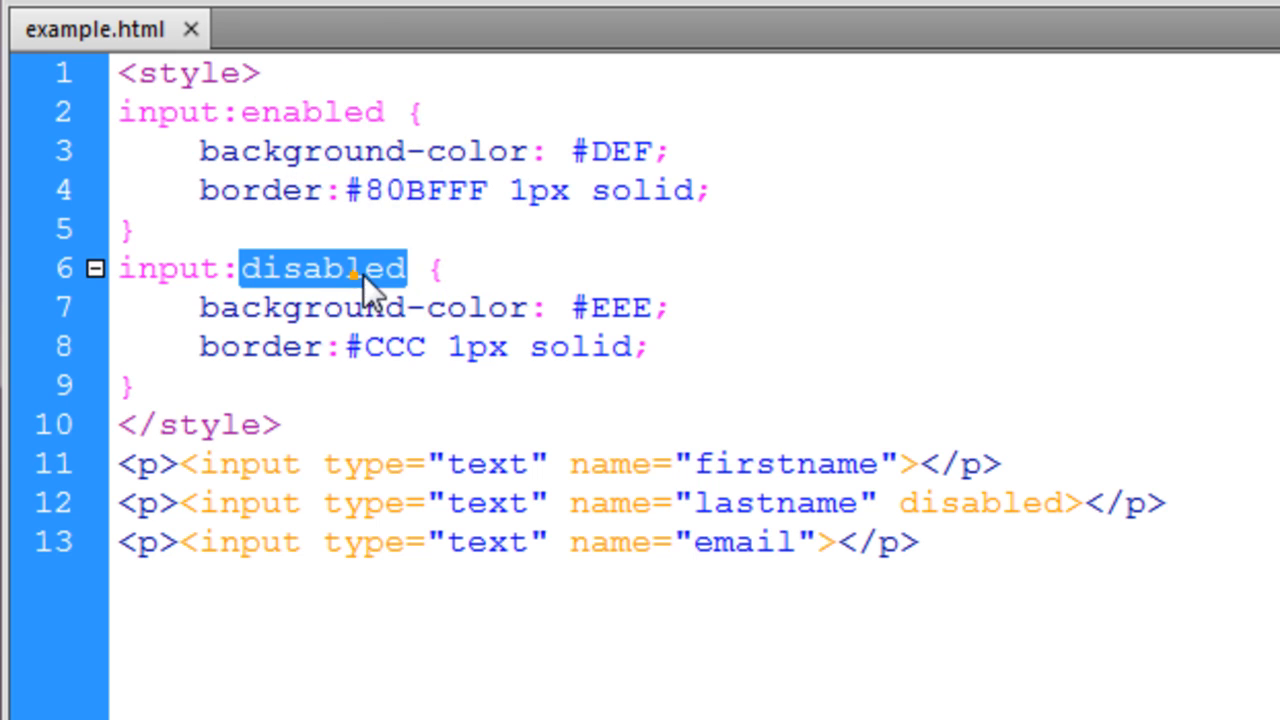
left_click(365, 268)
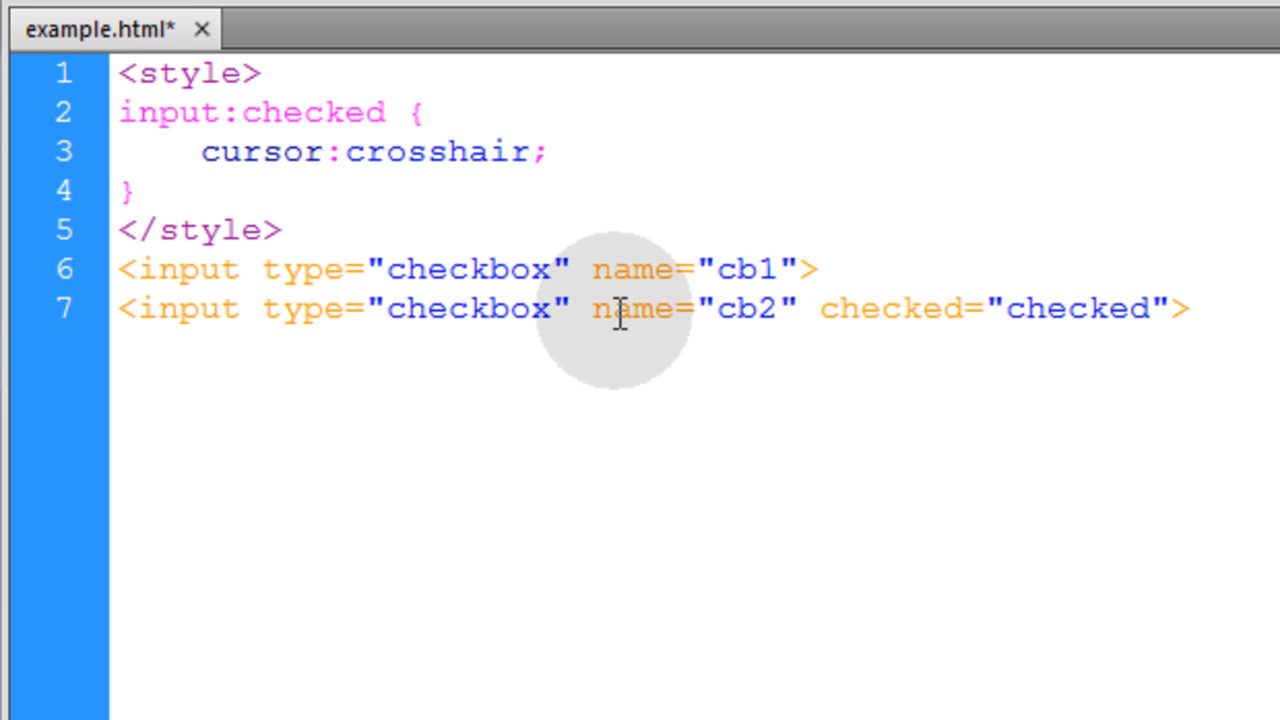
Step: Add the input:checked crosshair rule and two checkboxes with cb2 pre-checked, then save
left_click(568, 270)
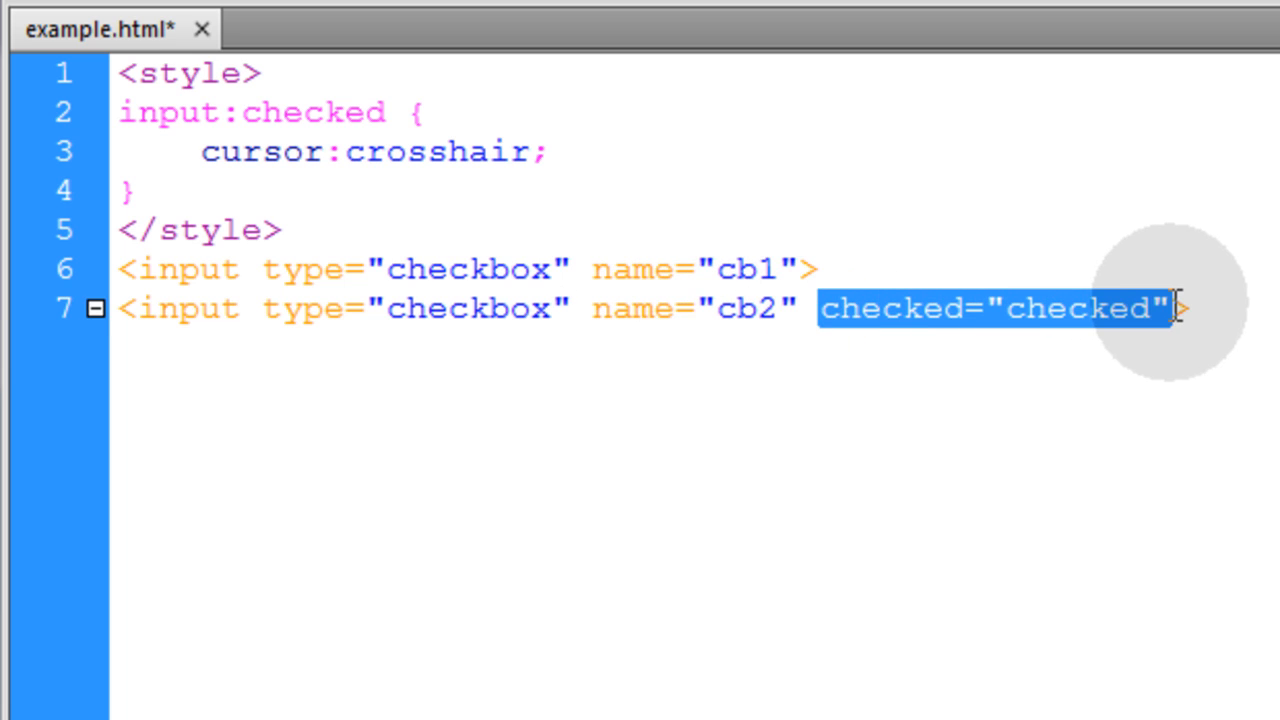
left_click(1020, 308)
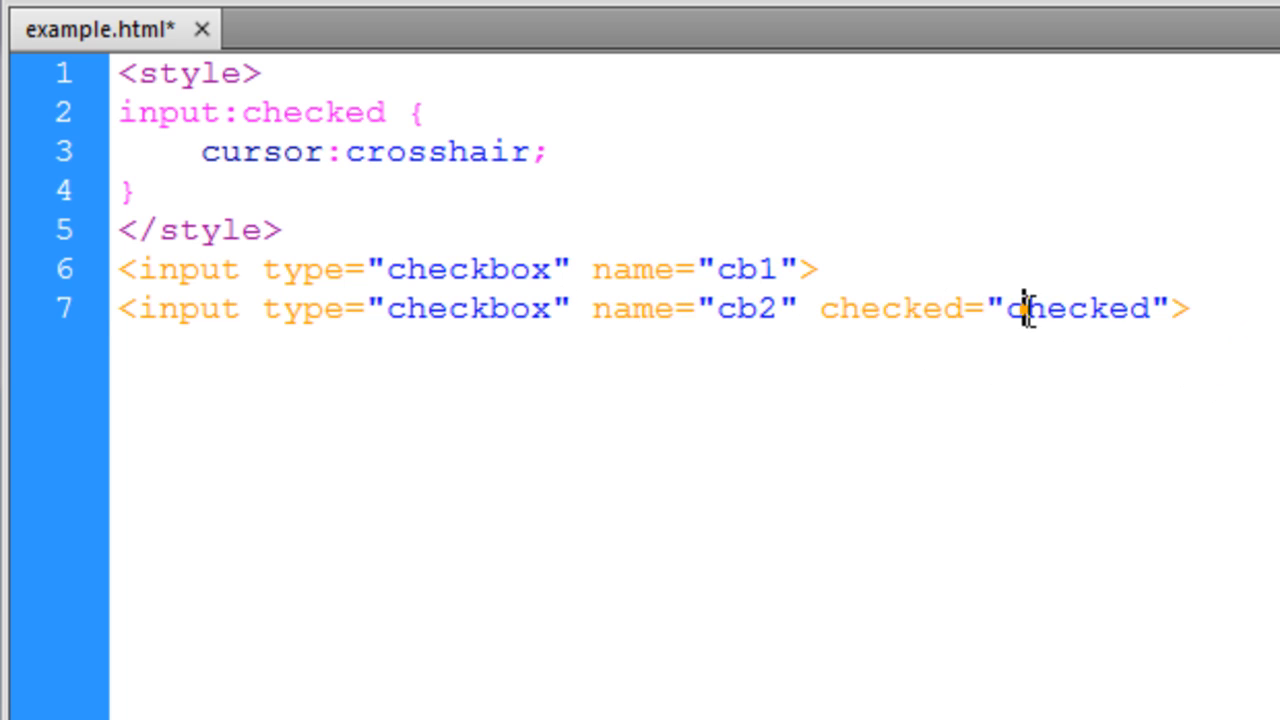
double_click(250, 112)
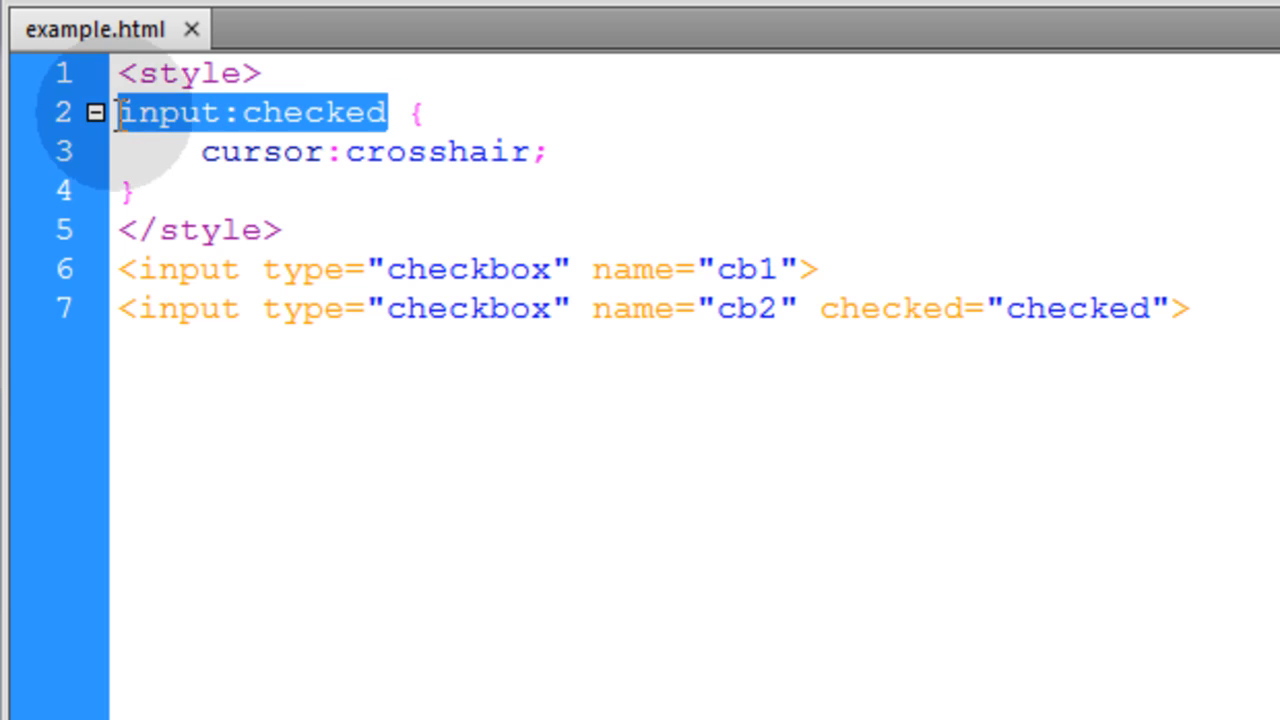
mouse_move(822, 307)
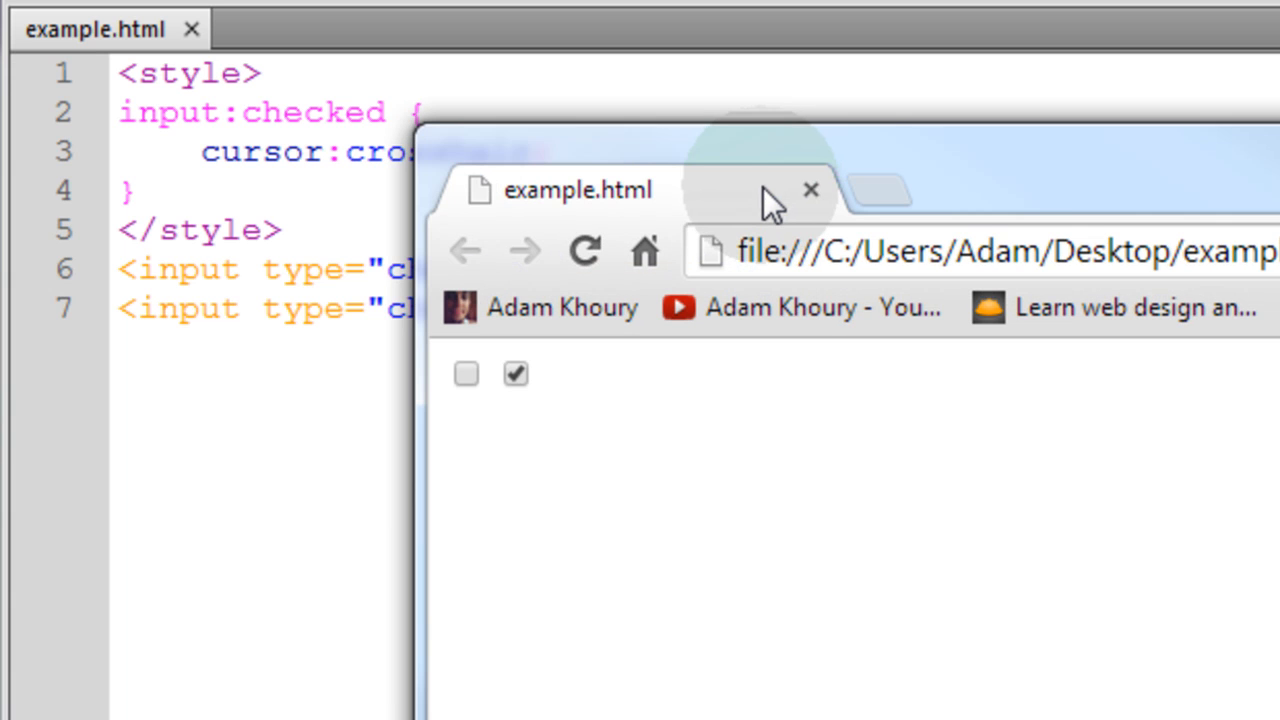
Step: Bring up example.html in Chrome and toggle the pre-checked second checkbox twice
left_click(516, 374)
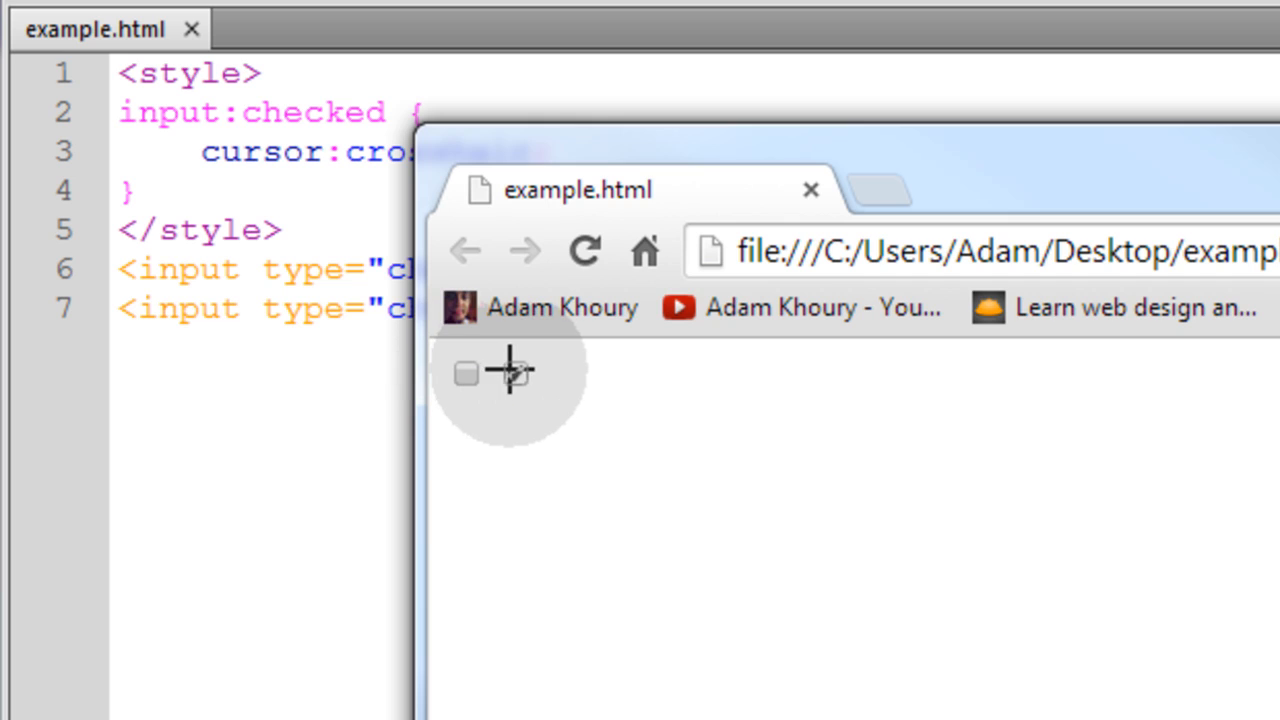
left_click(515, 374)
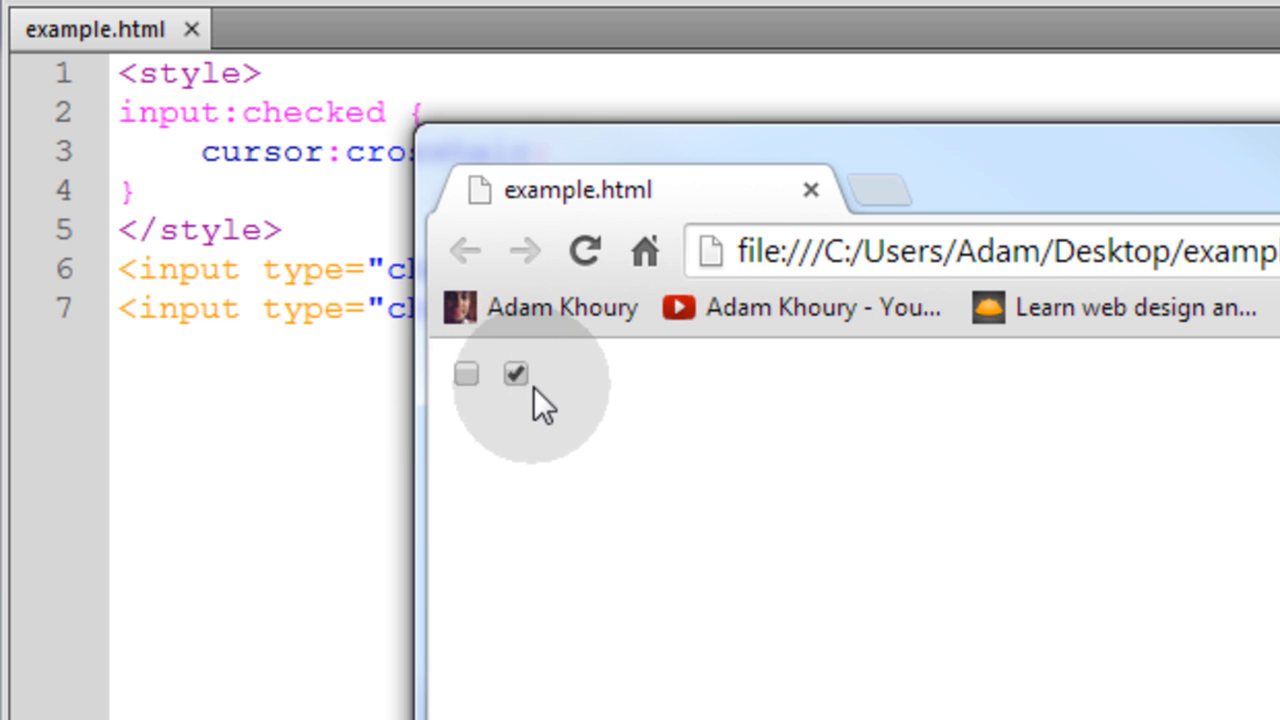
left_click(515, 374)
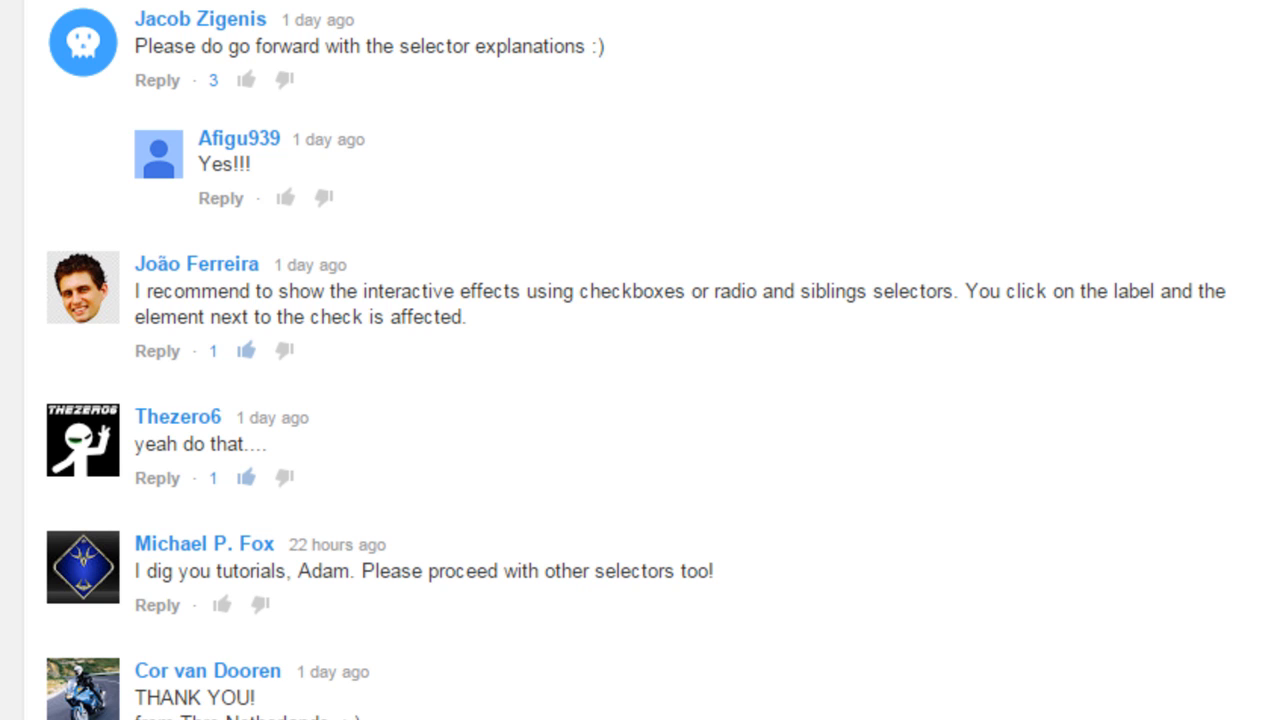
Step: Like the comment suggesting checkbox sibling-selector demos and highlight parts of its text
left_click(245, 350)
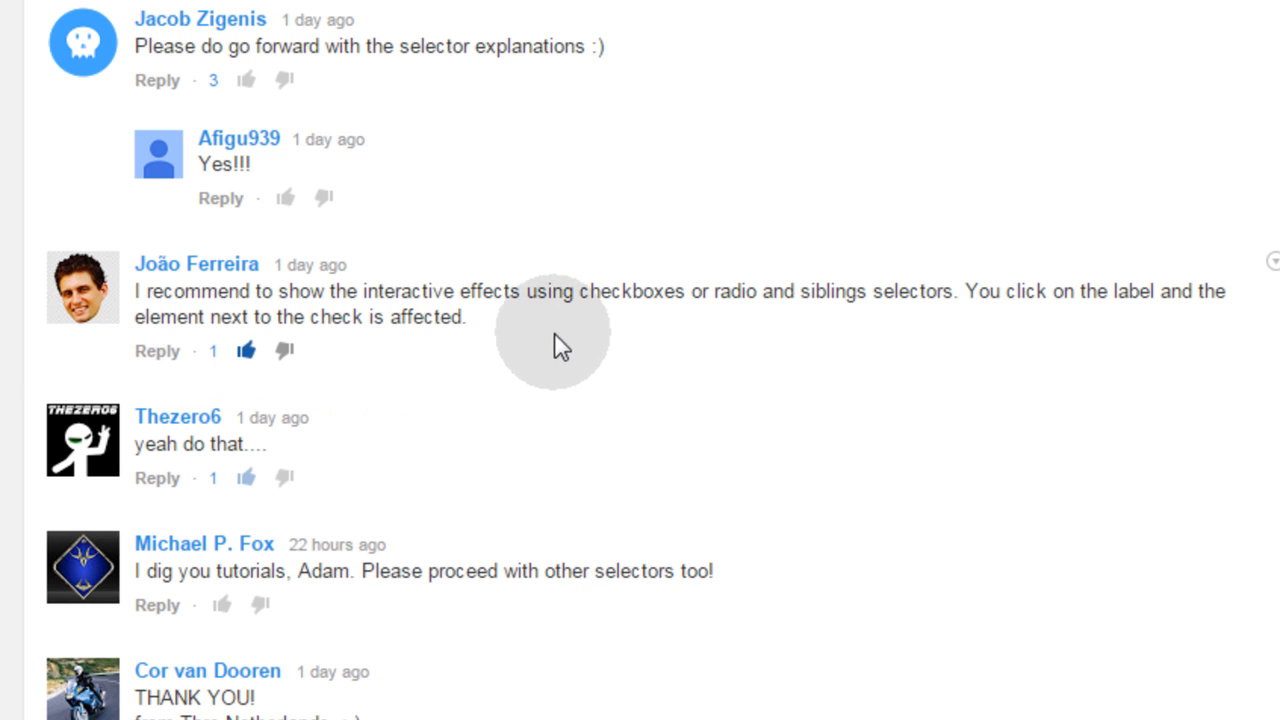
left_click_drag(675, 291, 835, 291)
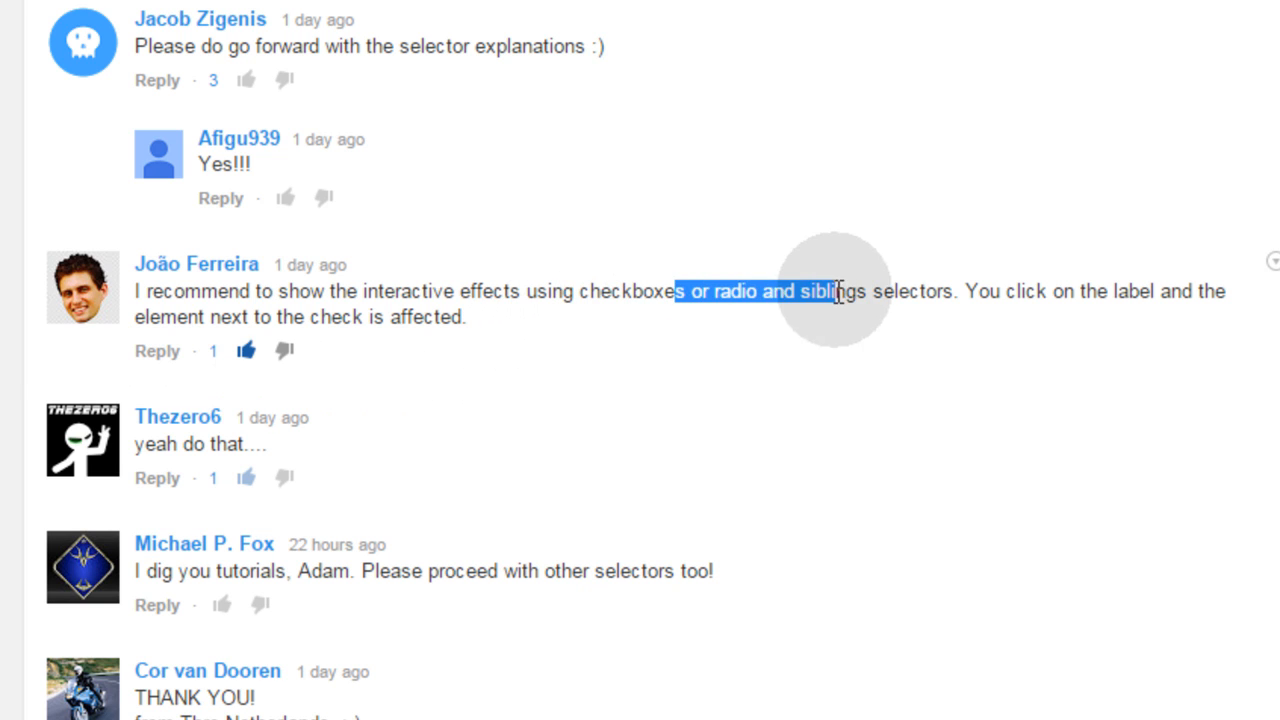
left_click_drag(830, 291, 955, 291)
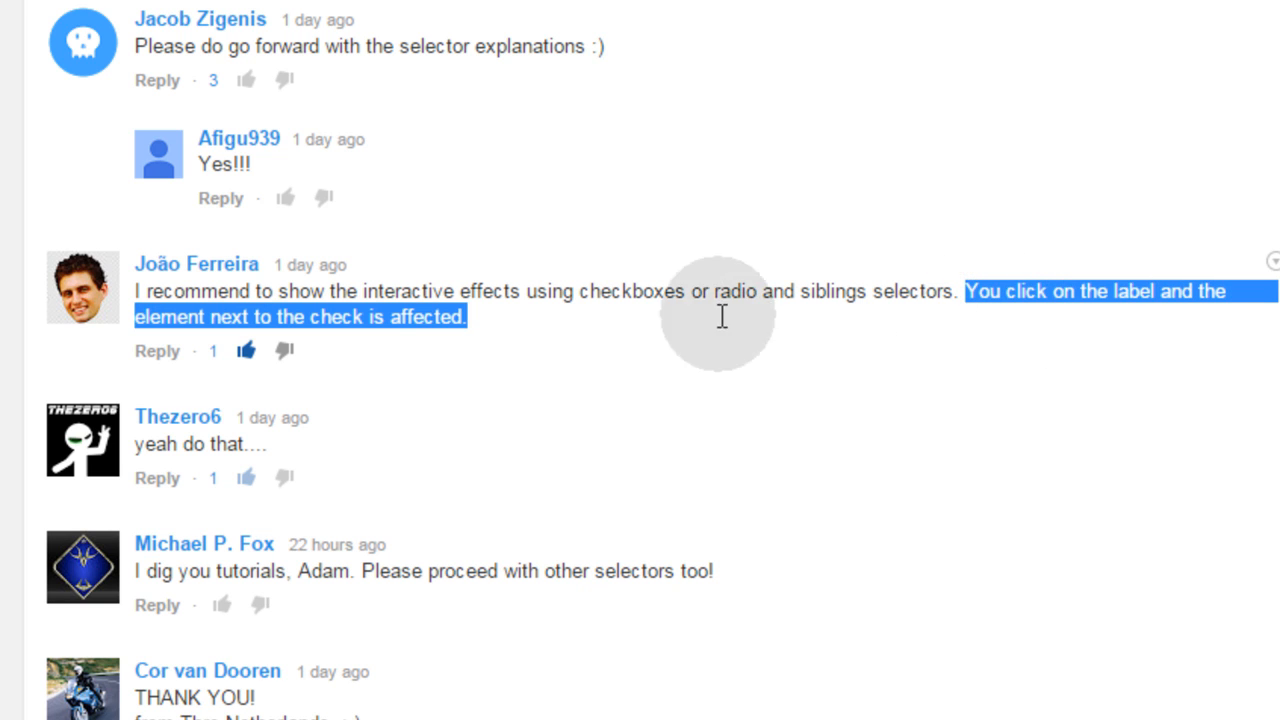
left_click(510, 316)
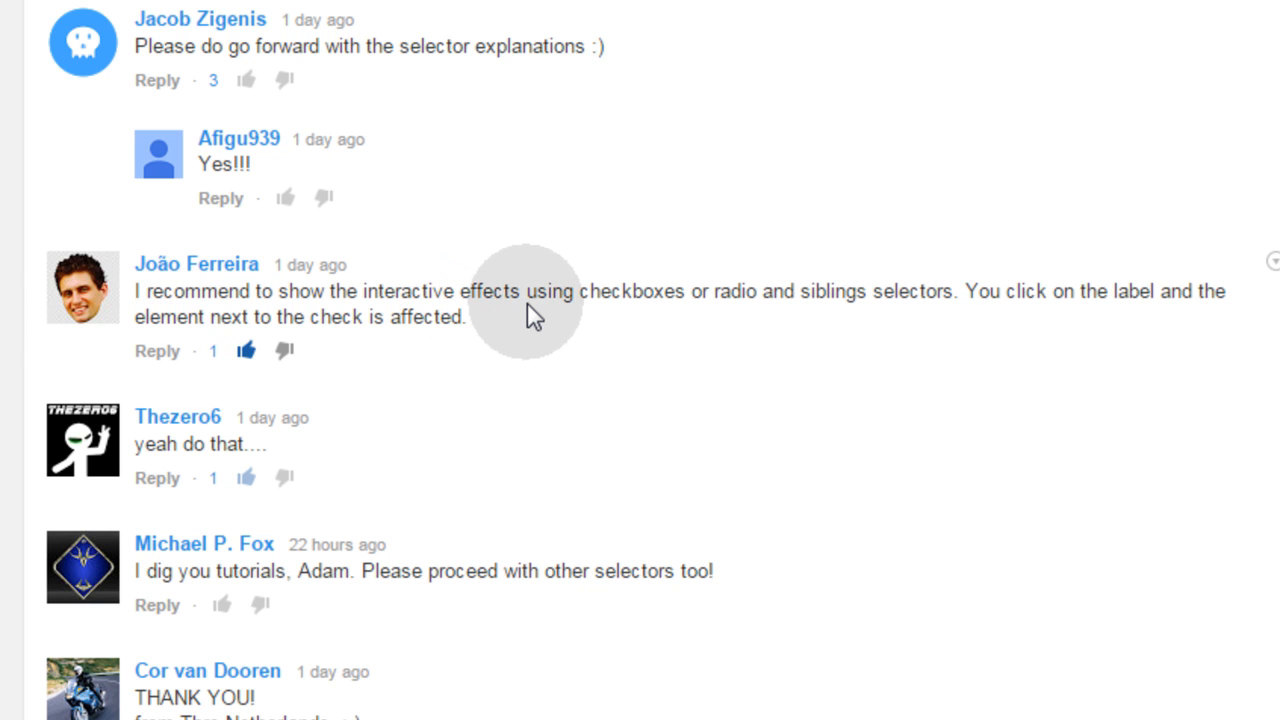
mouse_move(675, 355)
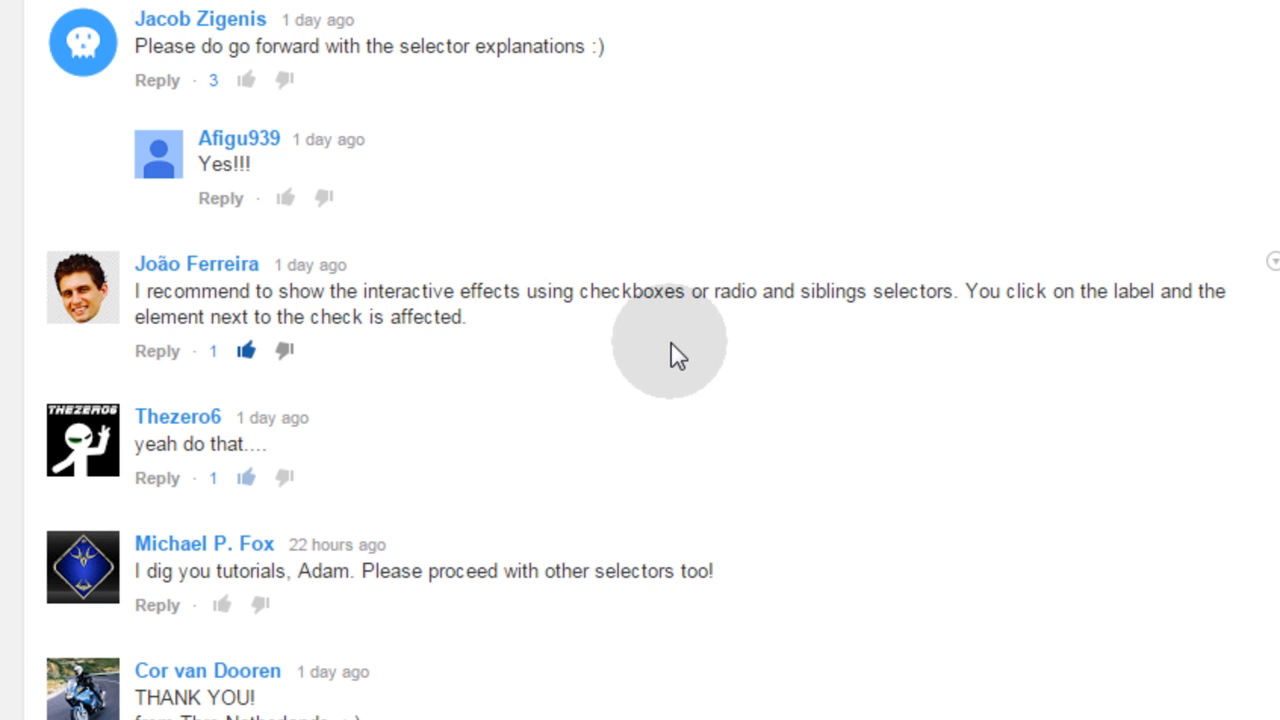
mouse_move(585, 335)
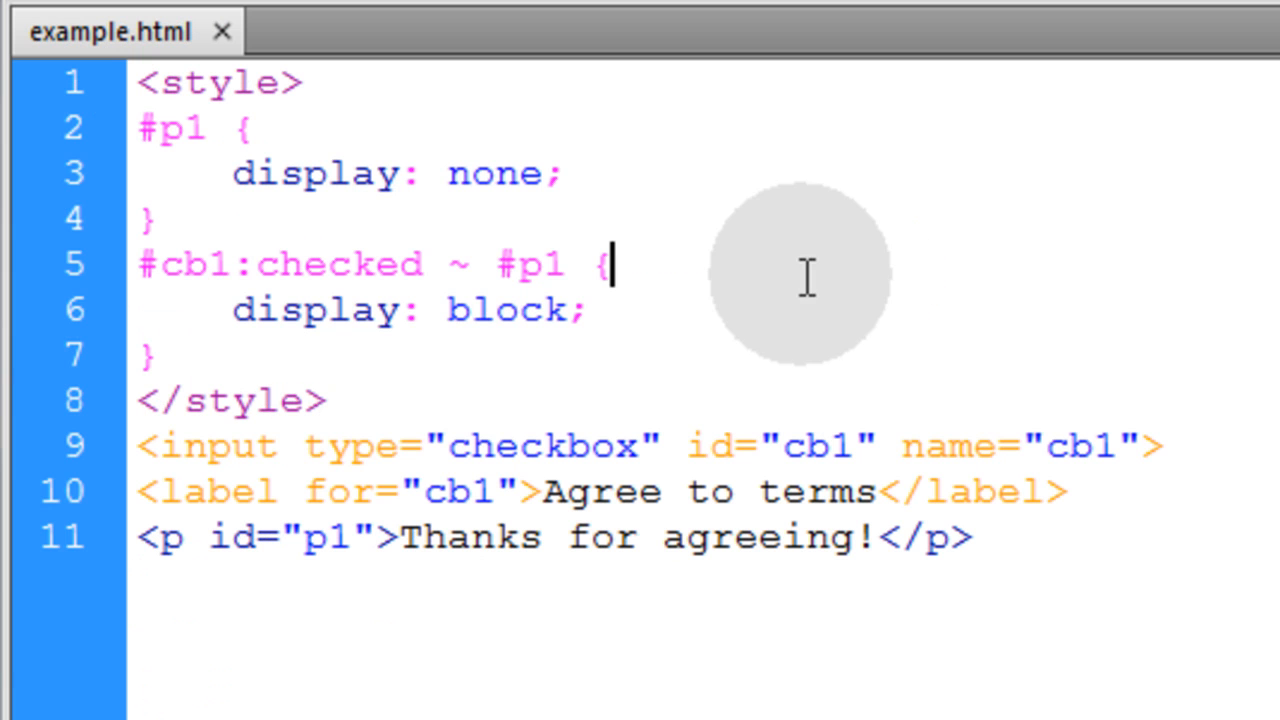
mouse_move(180, 130)
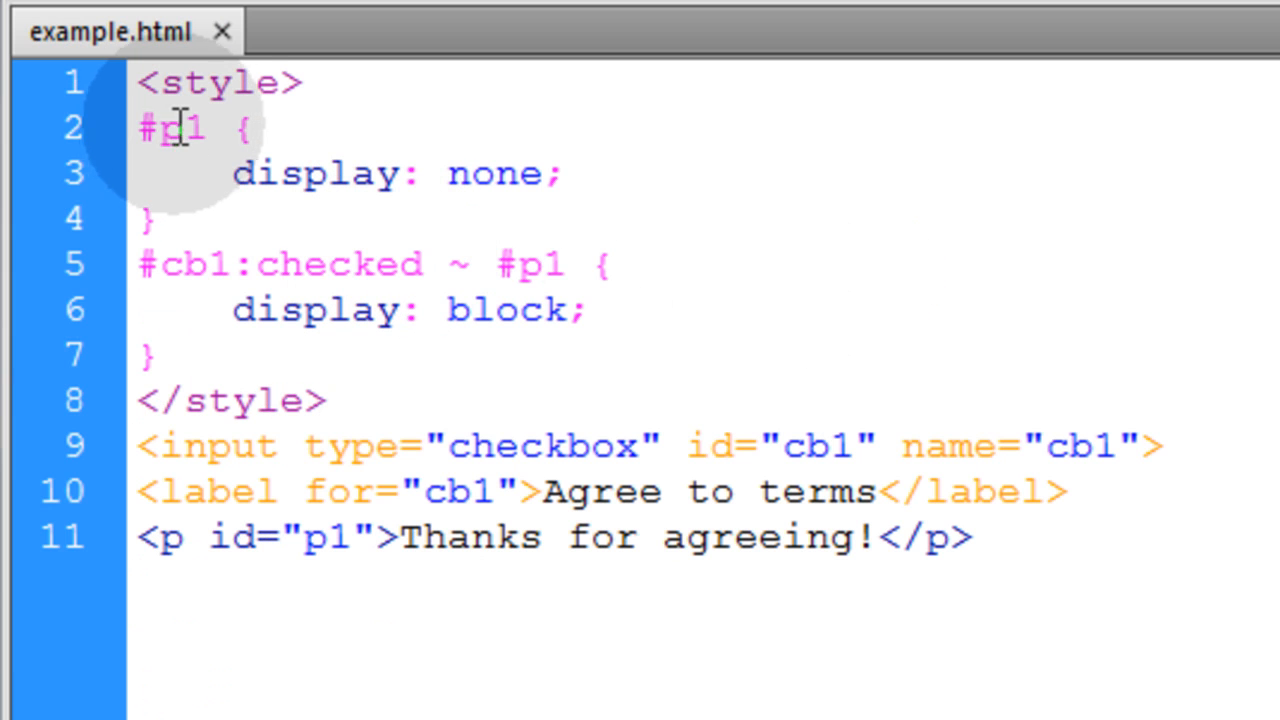
Step: Write #p1 {display:none;} and #cb1:checked ~ #p1 {display:block;} in the style block
double_click(175, 128)
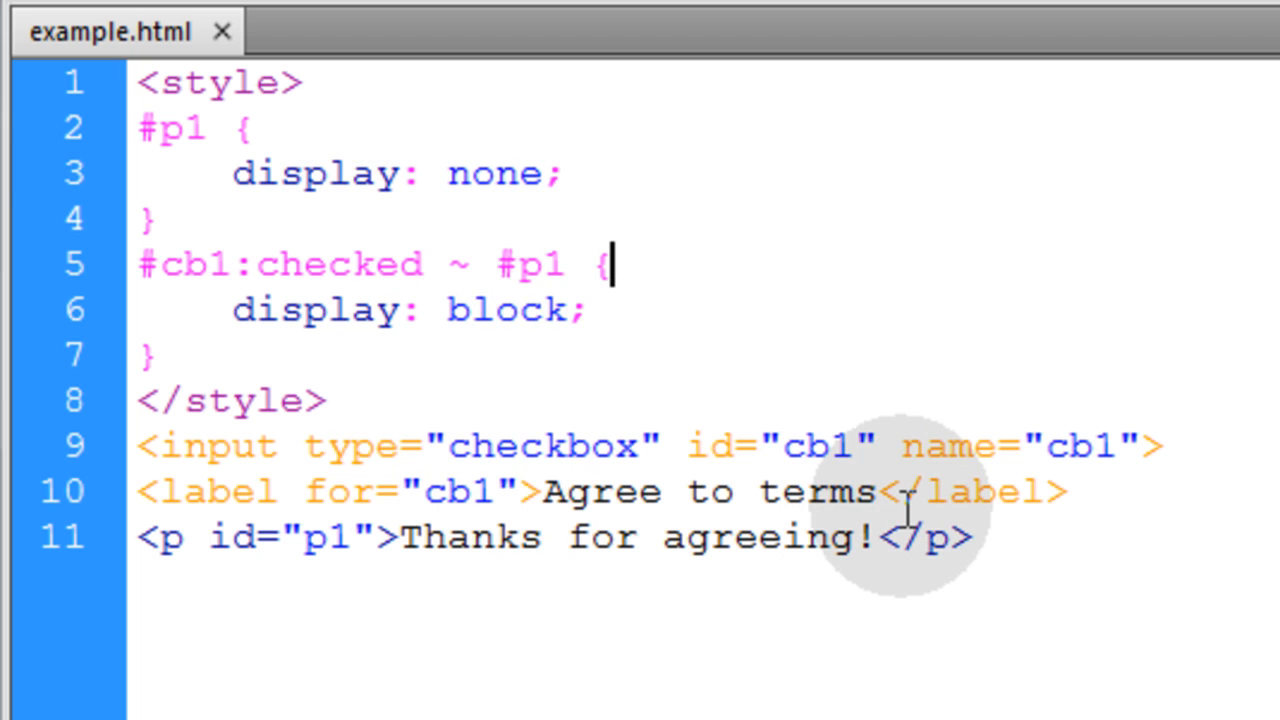
double_click(280, 263)
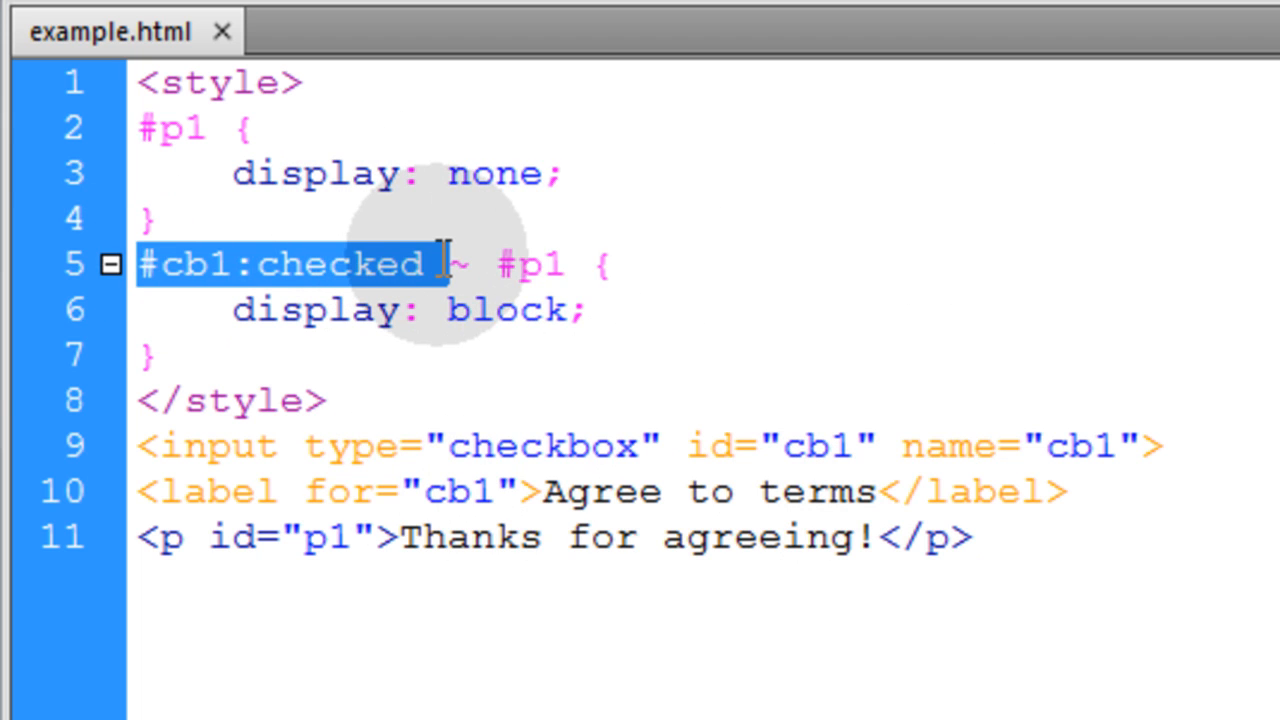
left_click(290, 265)
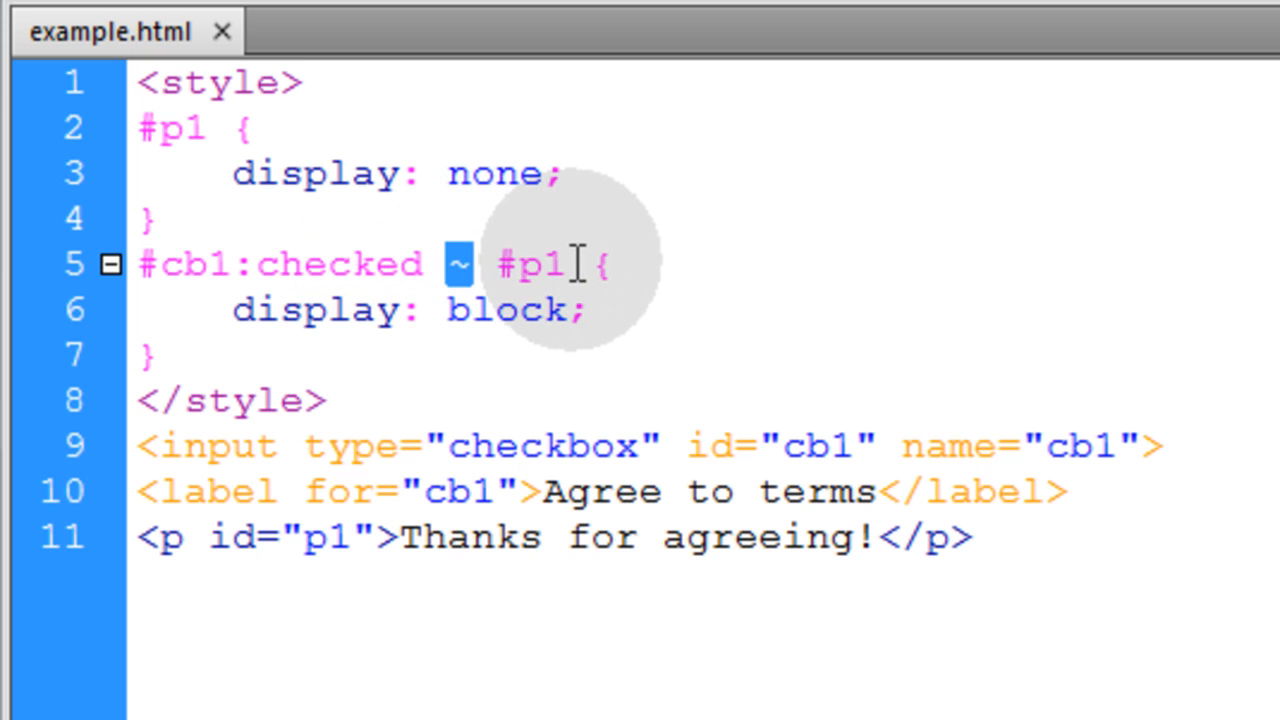
double_click(531, 265)
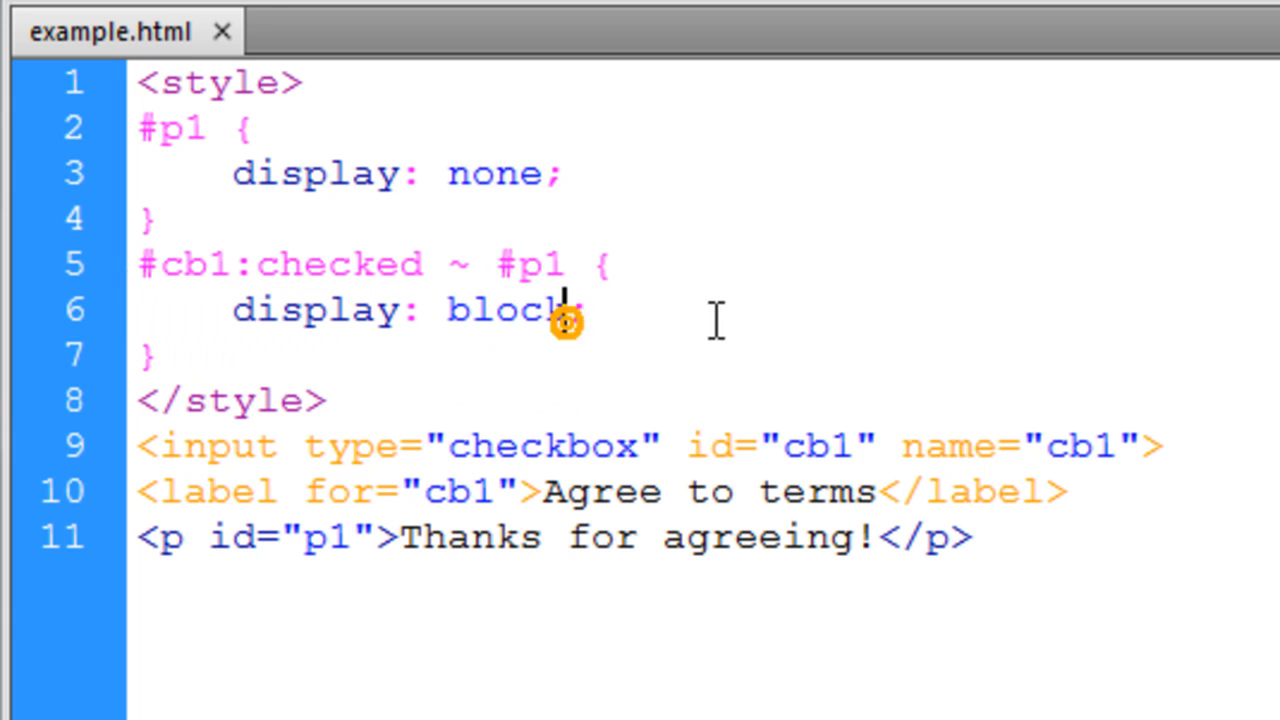
mouse_move(485, 265)
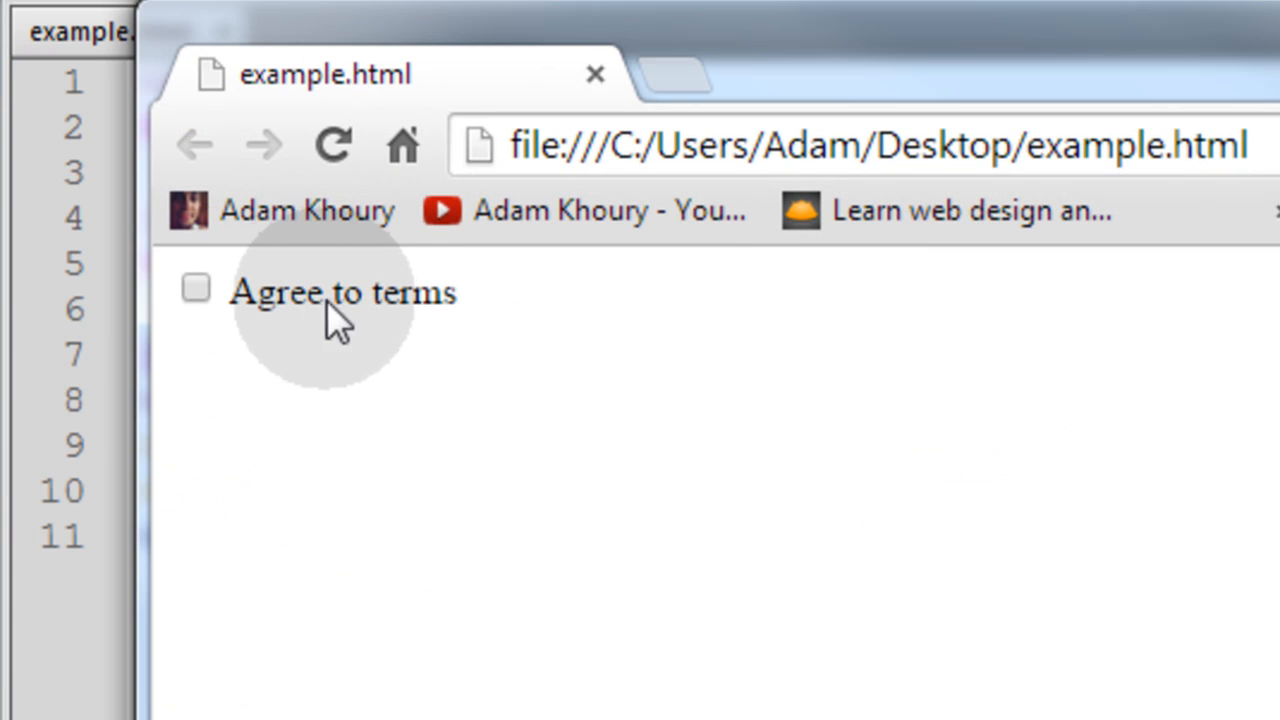
Step: Tick, untick and retick Agree to terms, watching 'Thanks for agreeing!' appear and disappear
left_click(196, 289)
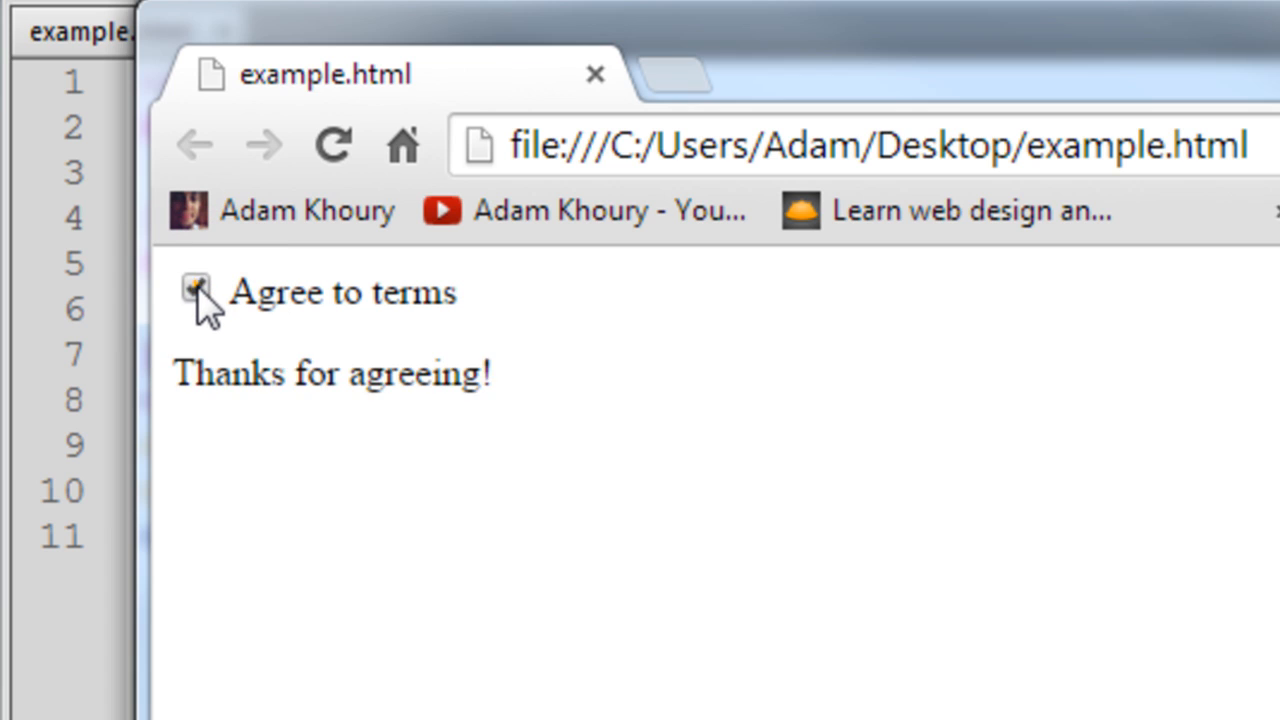
left_click(198, 291)
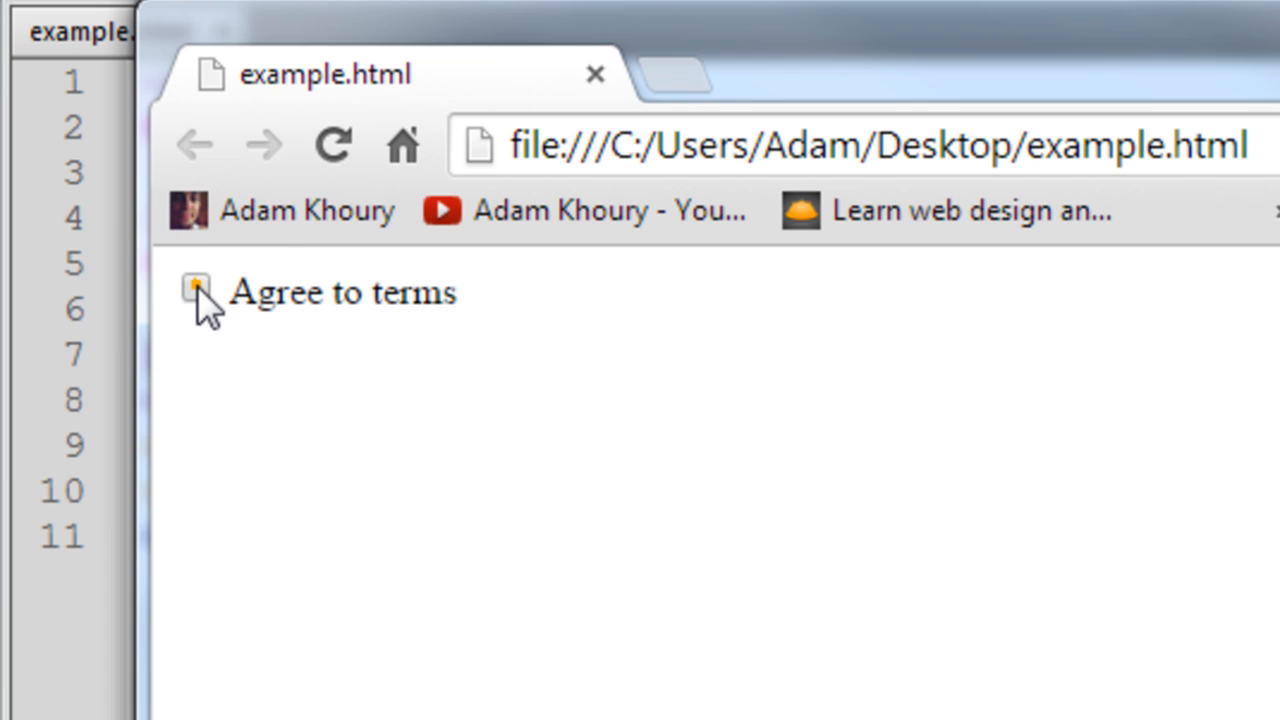
left_click(196, 290)
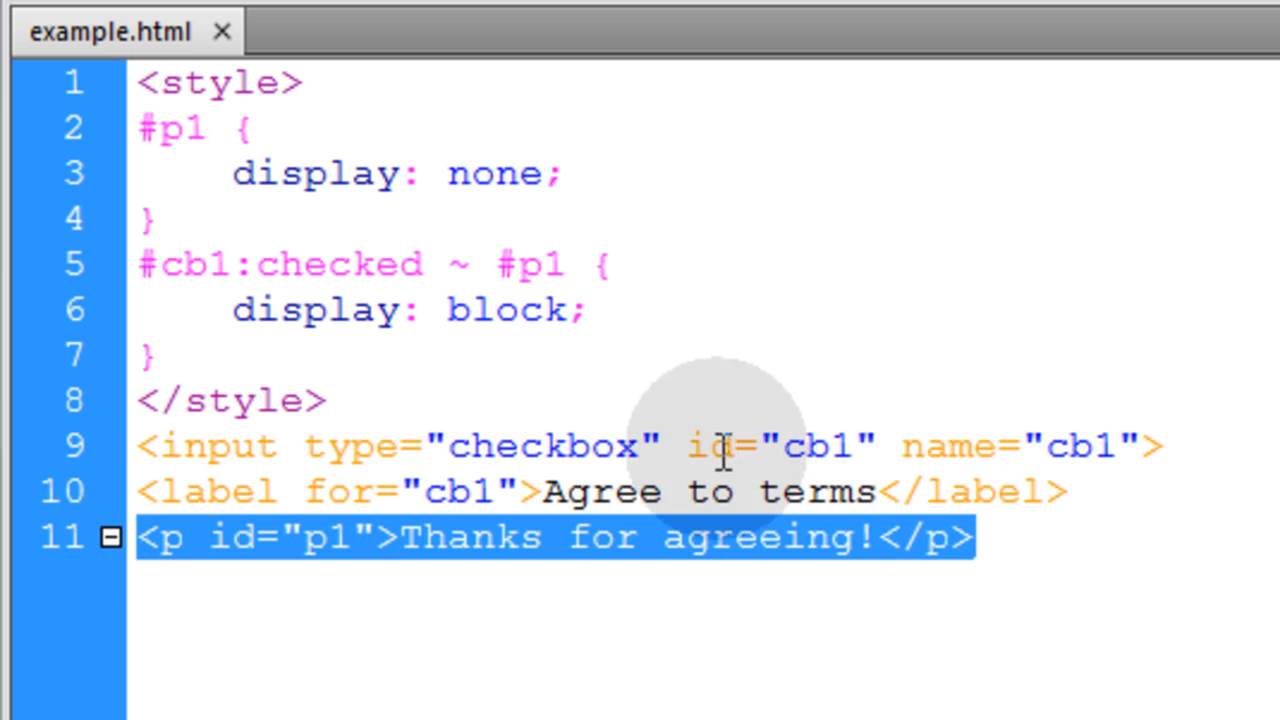
left_click(1075, 490)
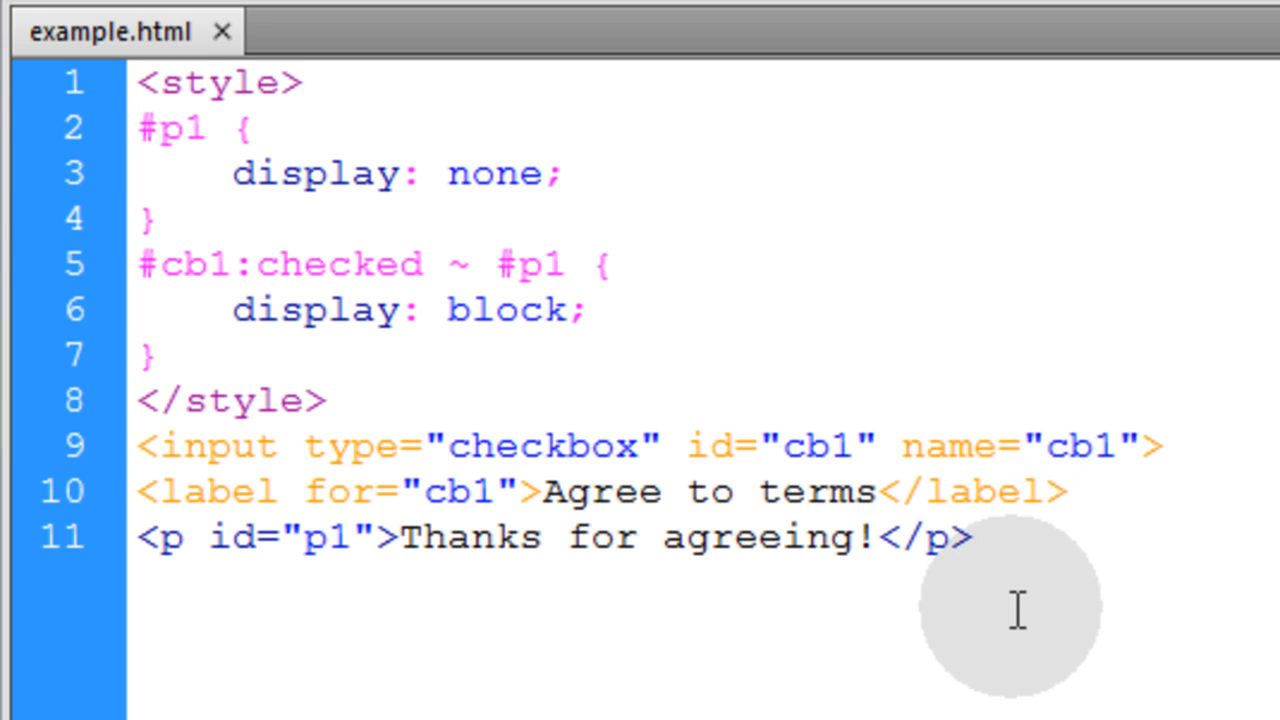
left_click(968, 537)
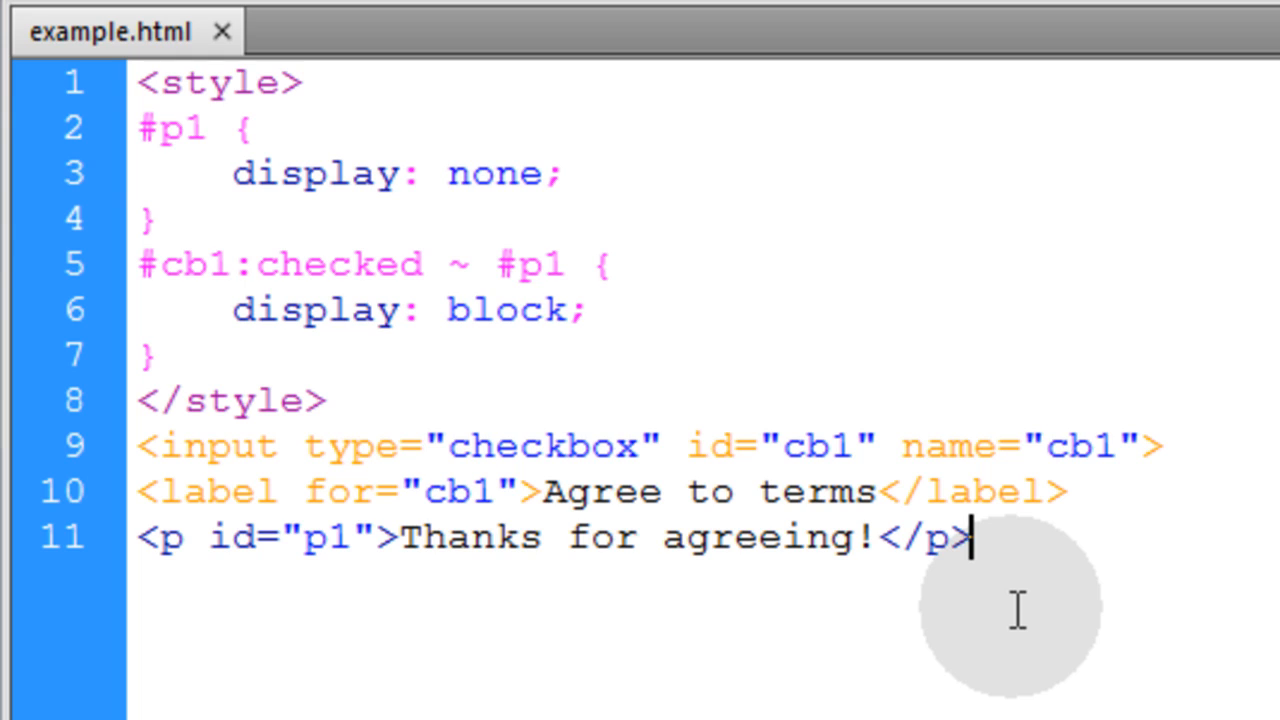